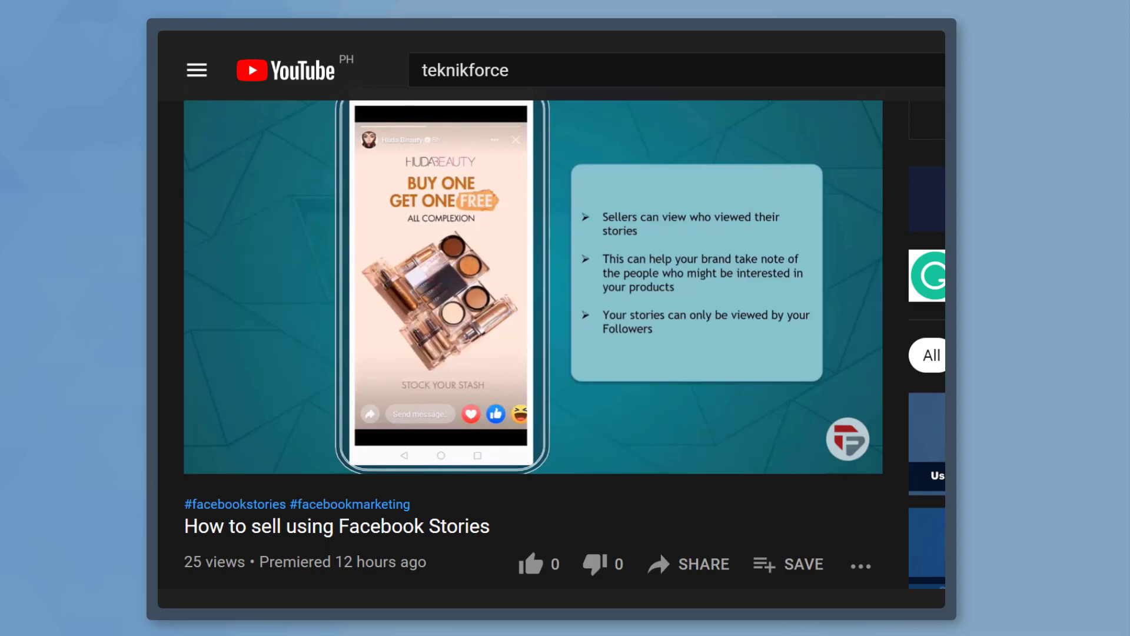
Step: Like the Facebook Stories selling video and subscribe to its channel
left_click(530, 564)
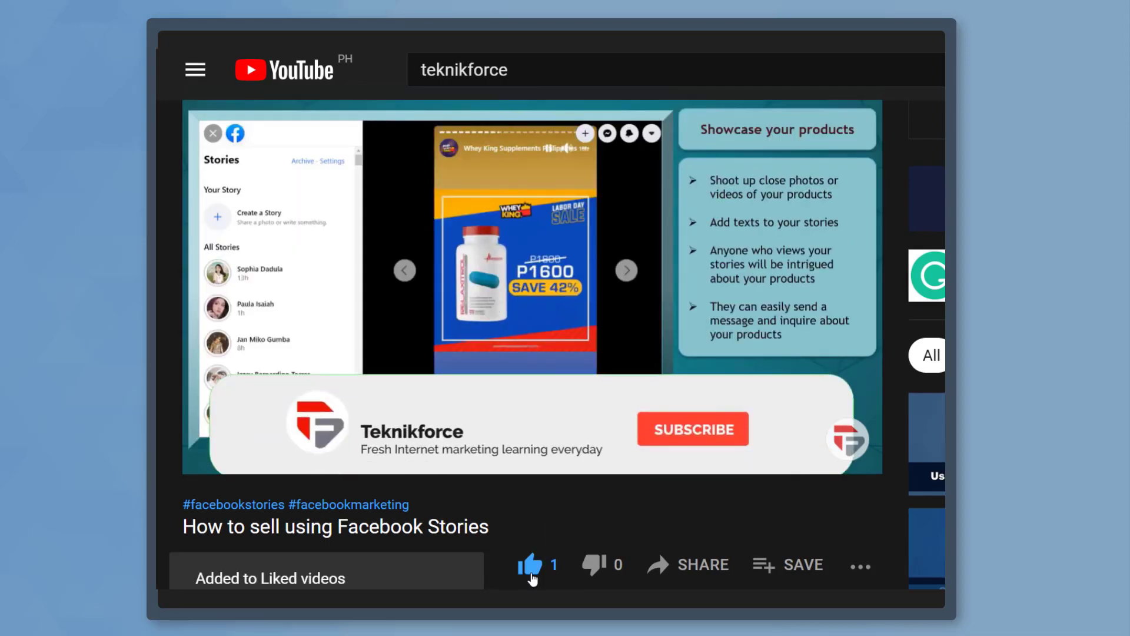
left_click(691, 429)
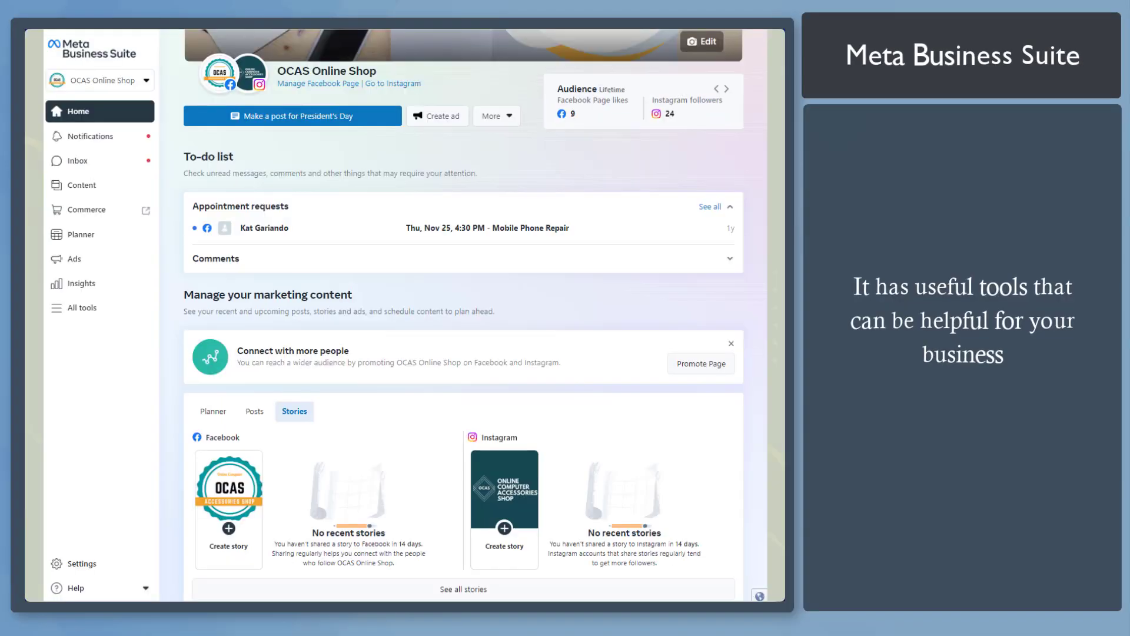
Step: Go to Insights from the left navigation to see the shop's last-week review
left_click(81, 284)
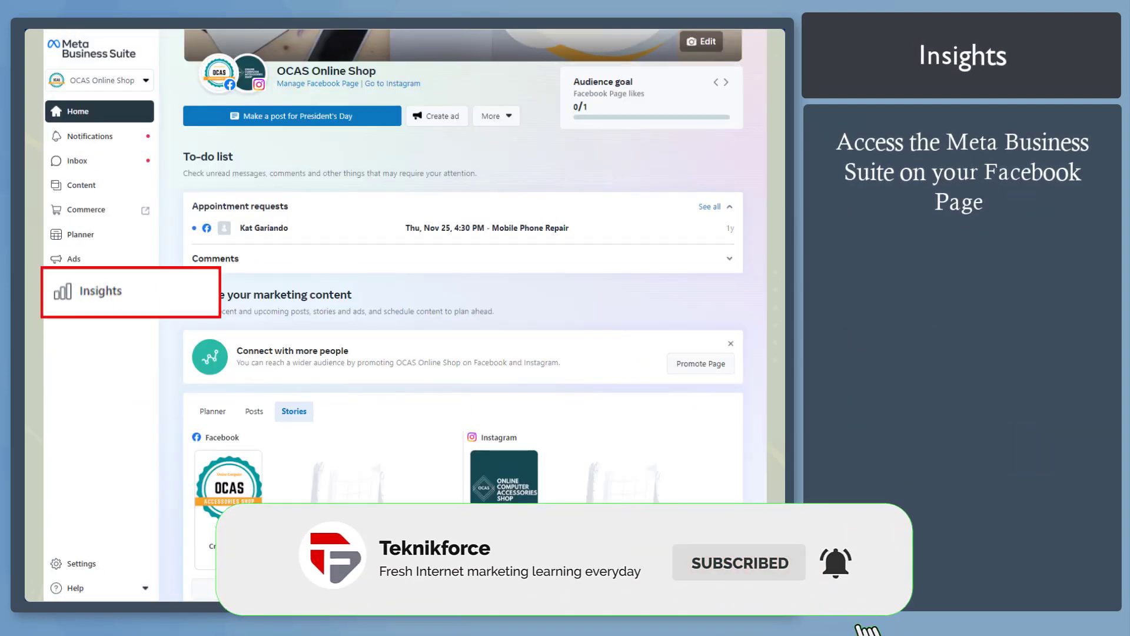
left_click(102, 291)
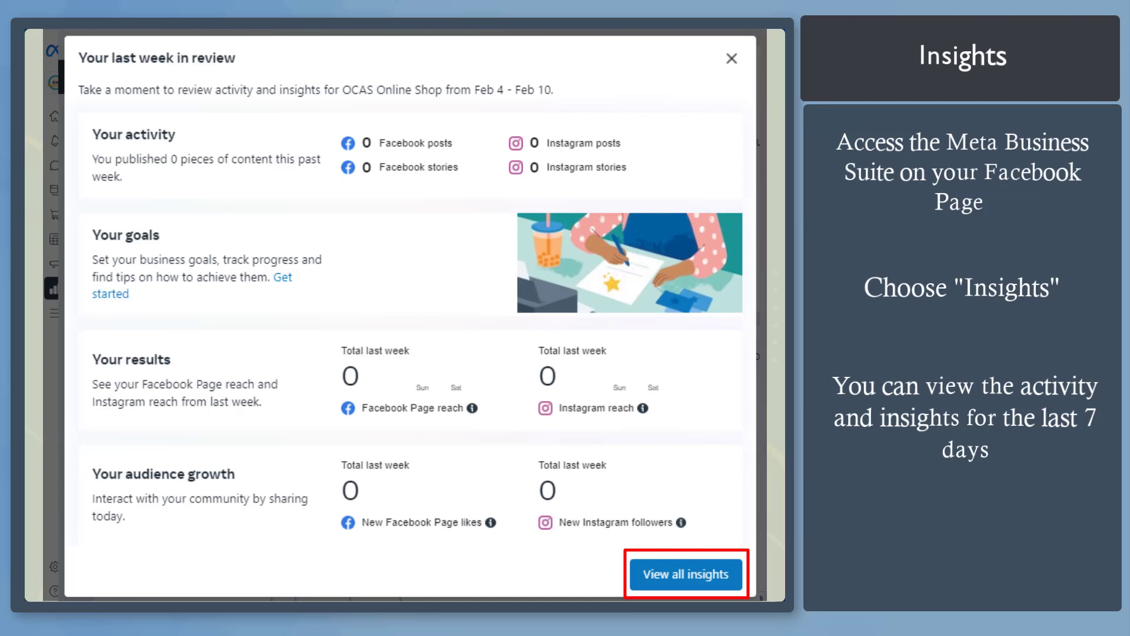
Step: View all insights and start a new Grow followers goal for the Facebook Page
left_click(685, 573)
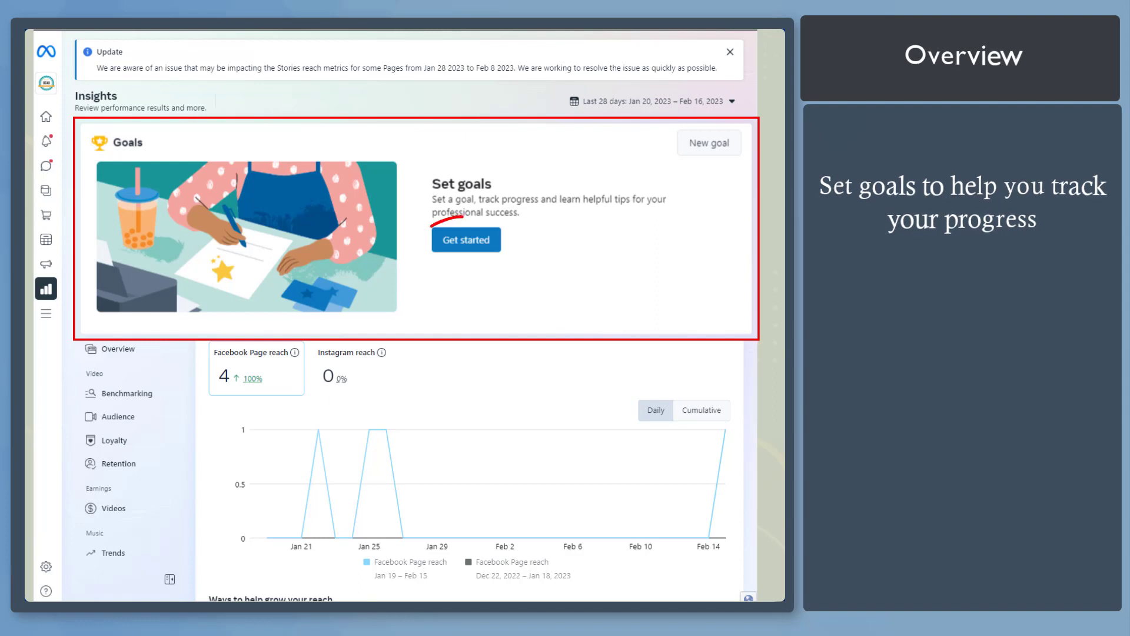
left_click(466, 239)
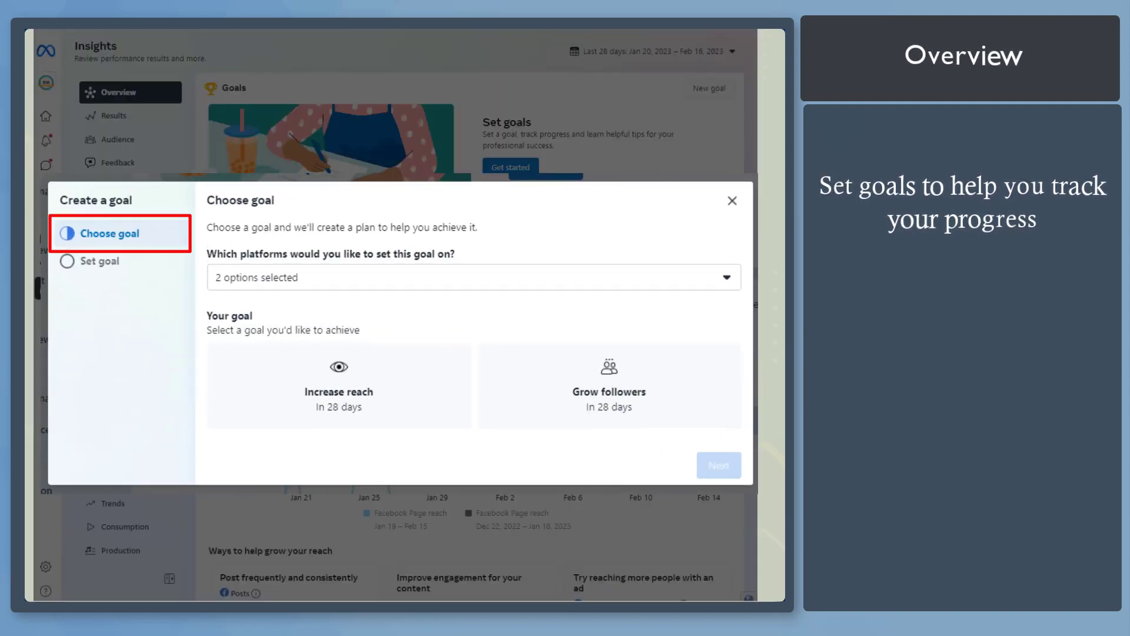
left_click(475, 277)
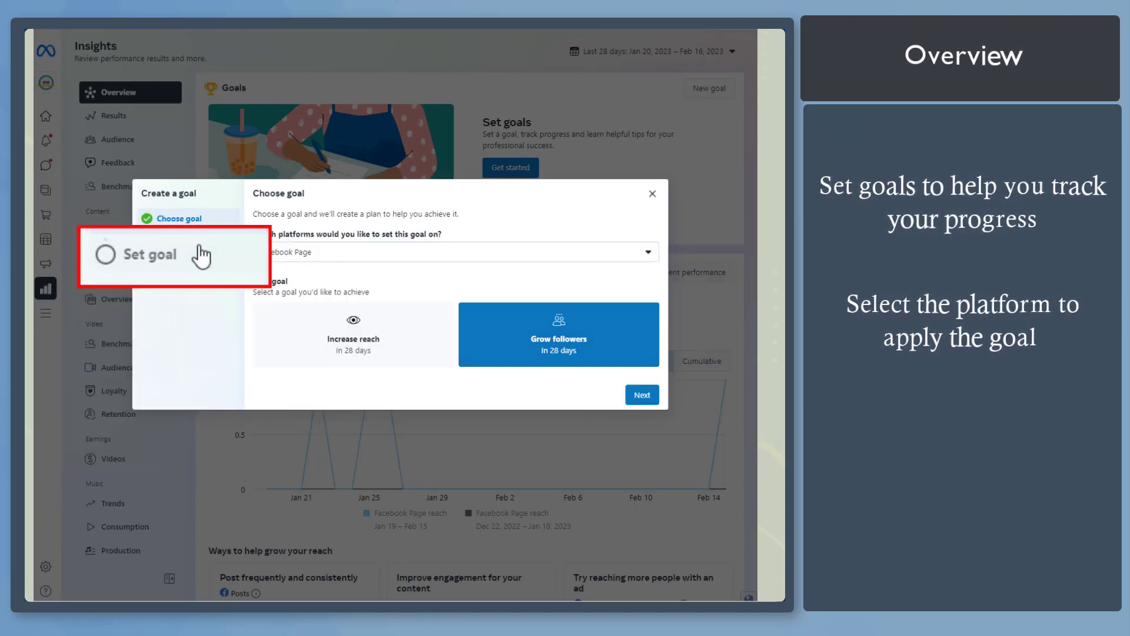
Step: Keep the Starter target of 1 new like for Feb 17–Mar 17, 2023 and set the goal
left_click(640, 395)
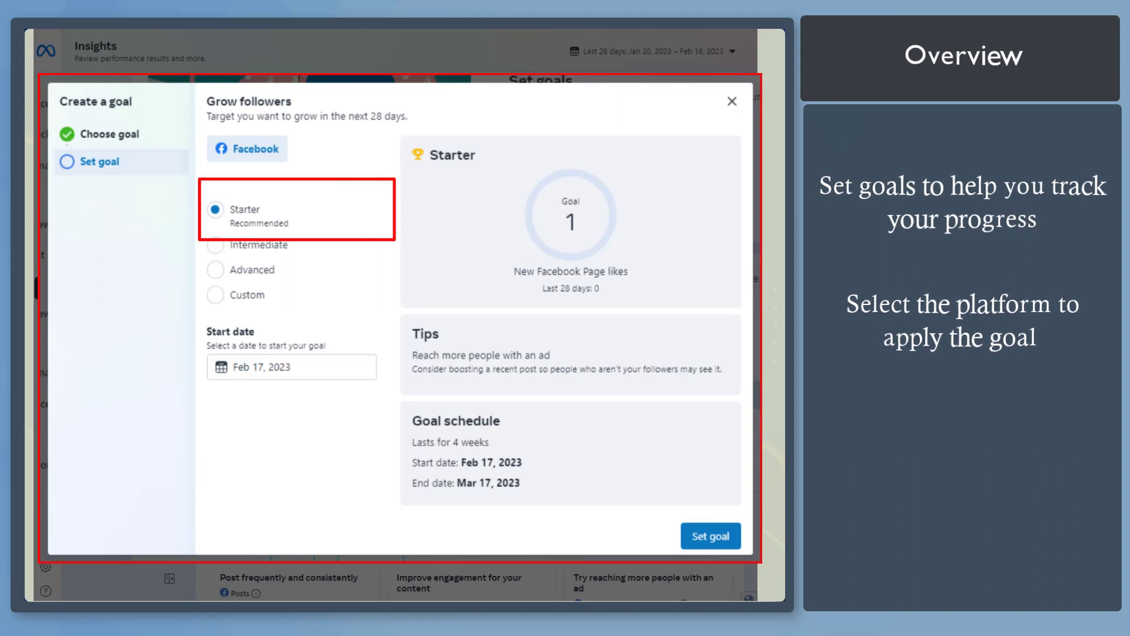
left_click(215, 351)
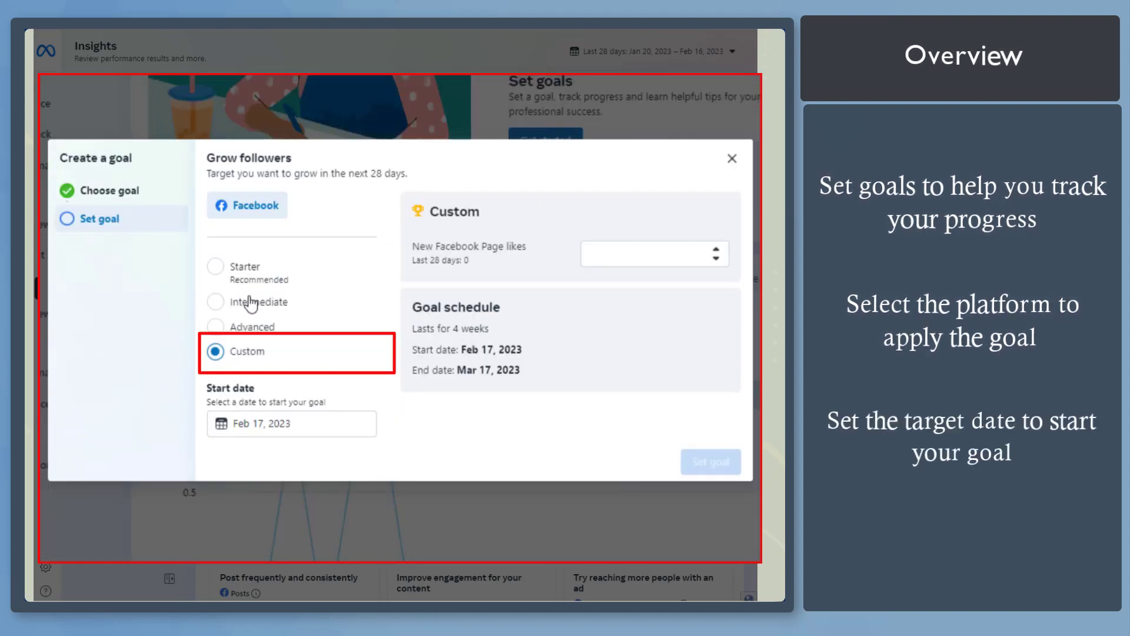
left_click(215, 209)
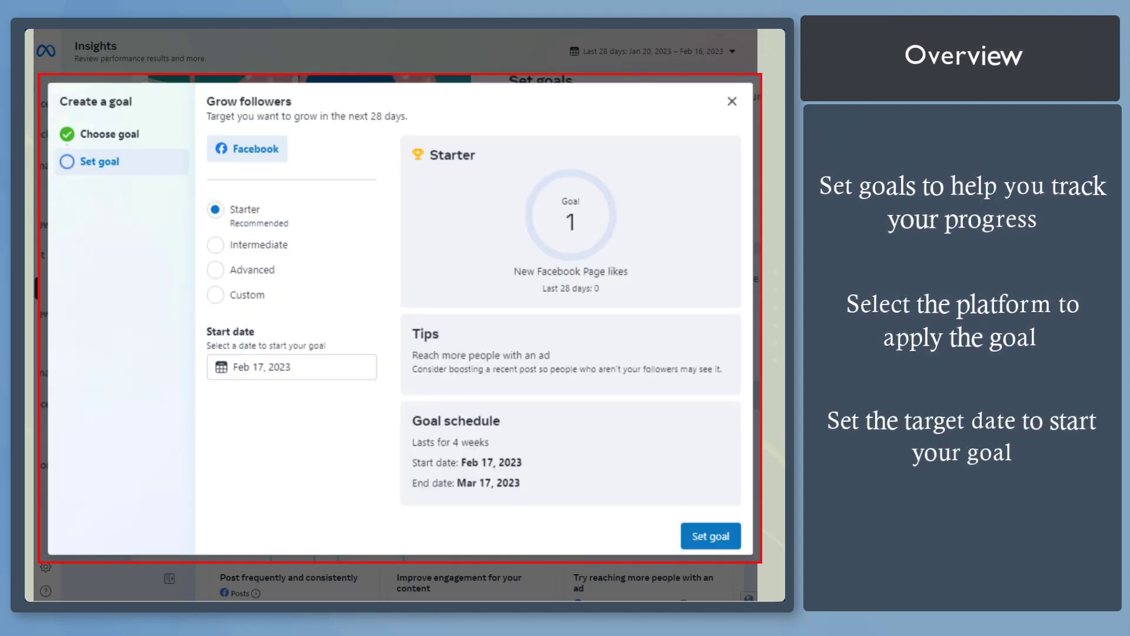
left_click(709, 535)
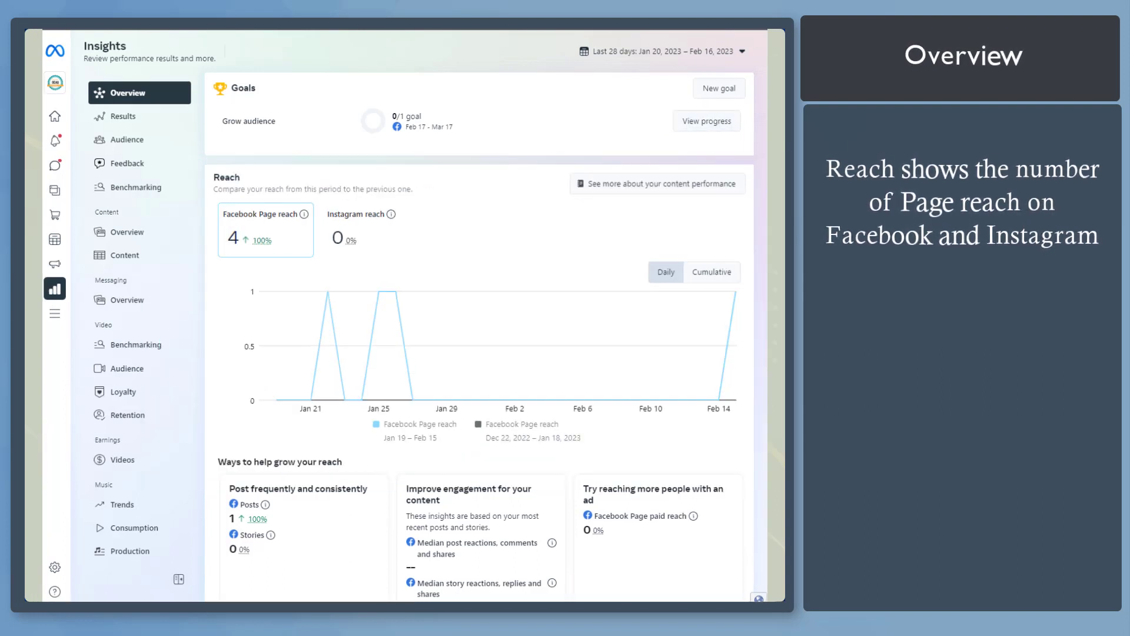
mouse_move(656, 192)
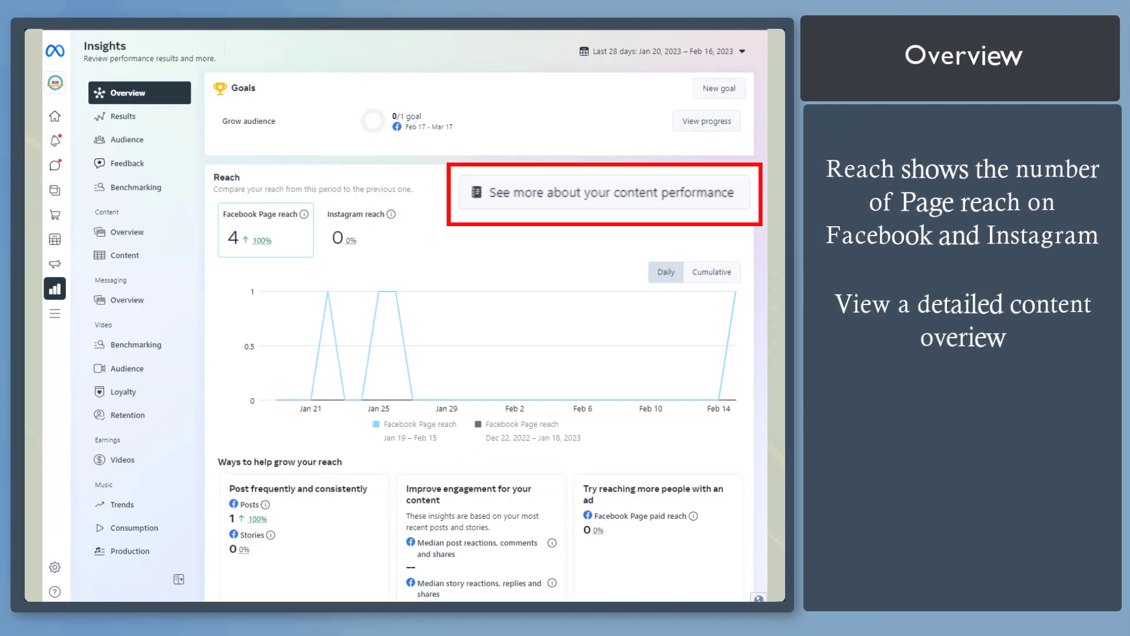
Step: View content performance and the Content list with the 'Have you checked out this new game?' post
left_click(605, 192)
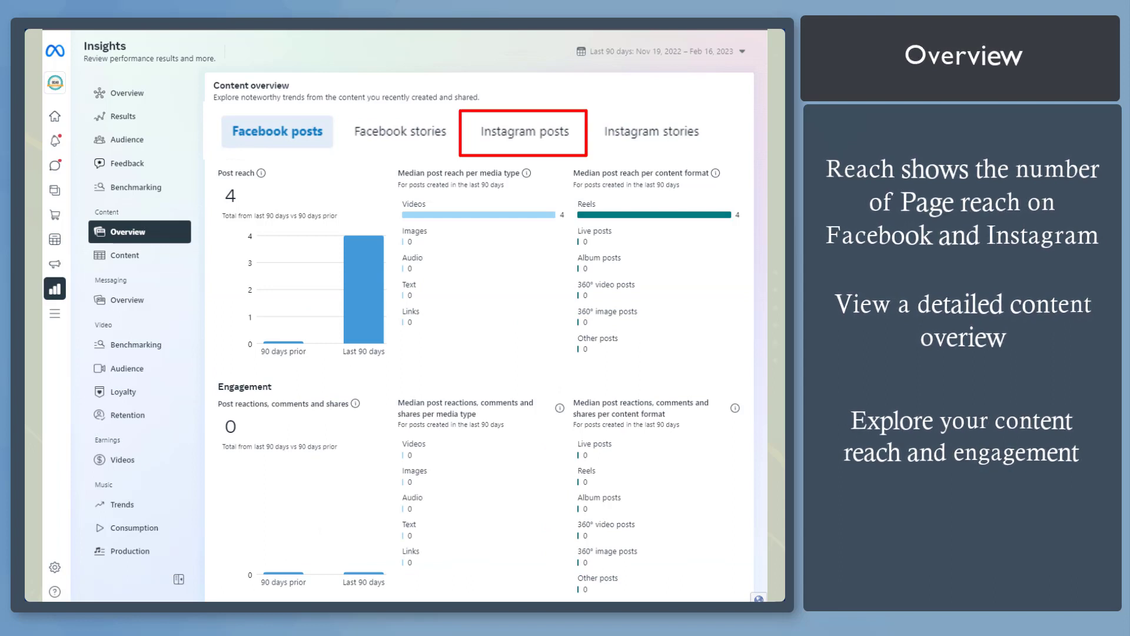
left_click(123, 255)
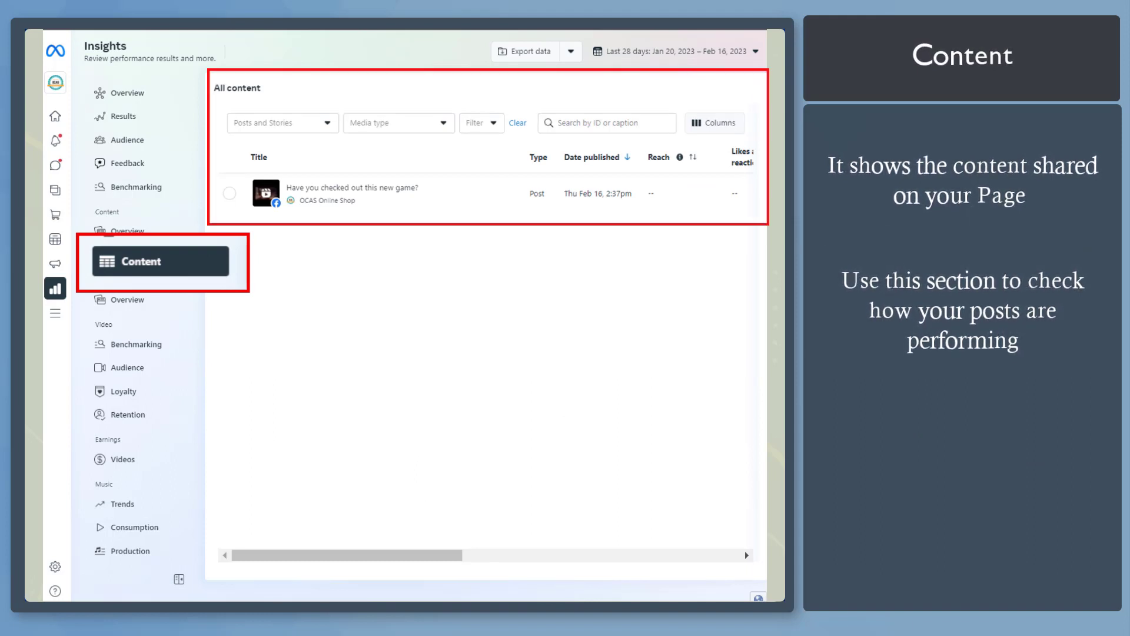
Step: Review the Results section's reach, visits and new likes, then move to Audience
left_click(122, 117)
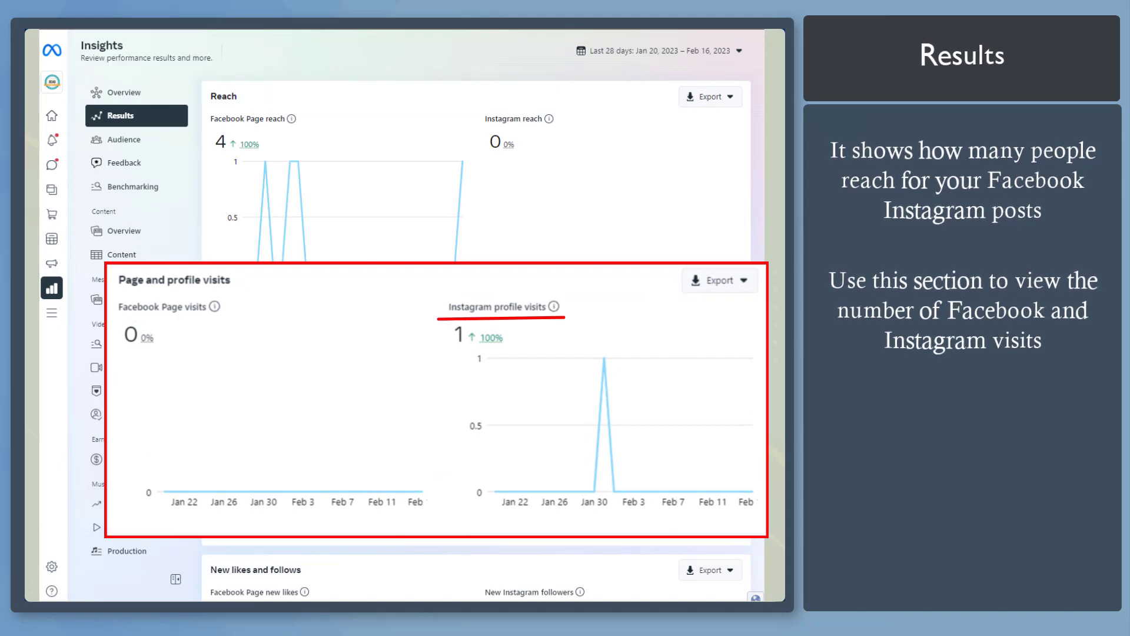
scroll("down", 3)
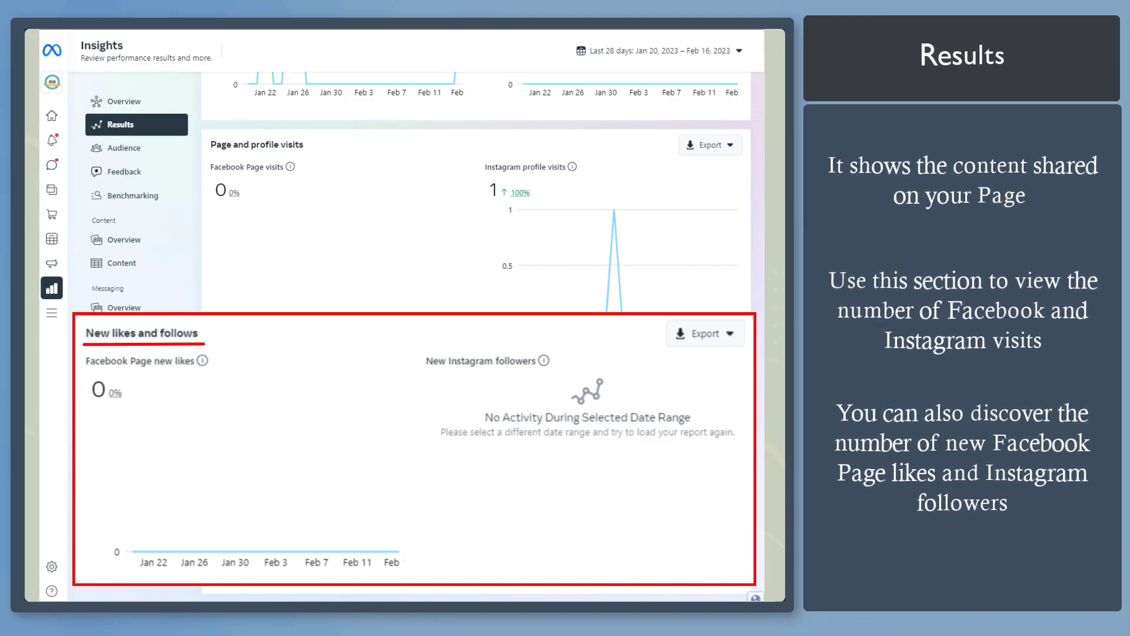
left_click(120, 139)
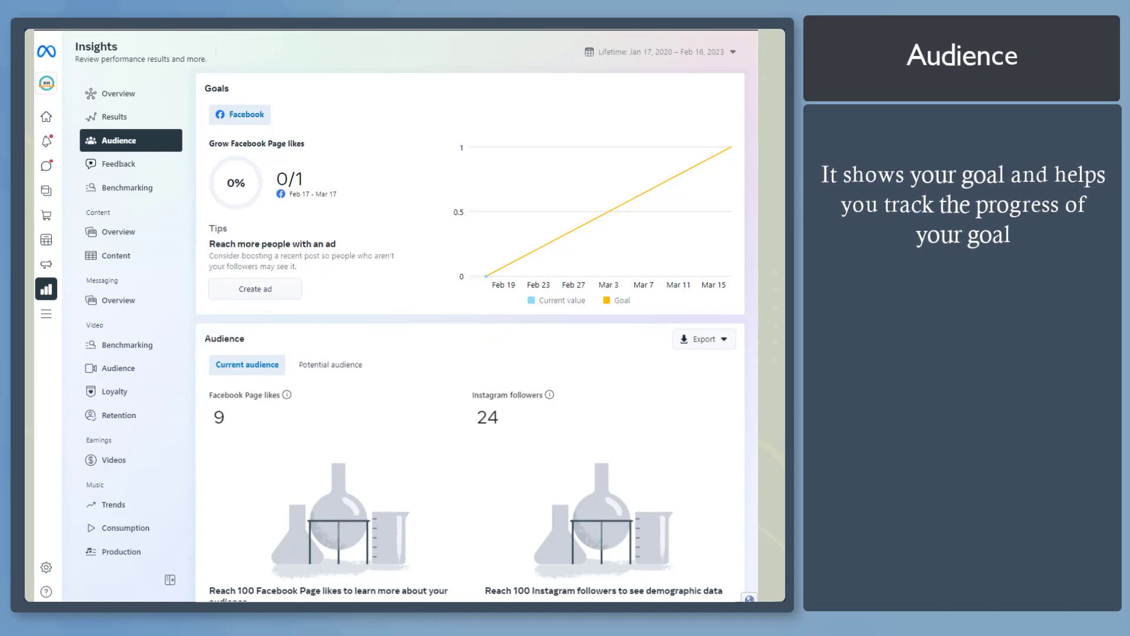
Step: Review the Potential audience tab down to Top cities, then move to Feedback
scroll("down", 3)
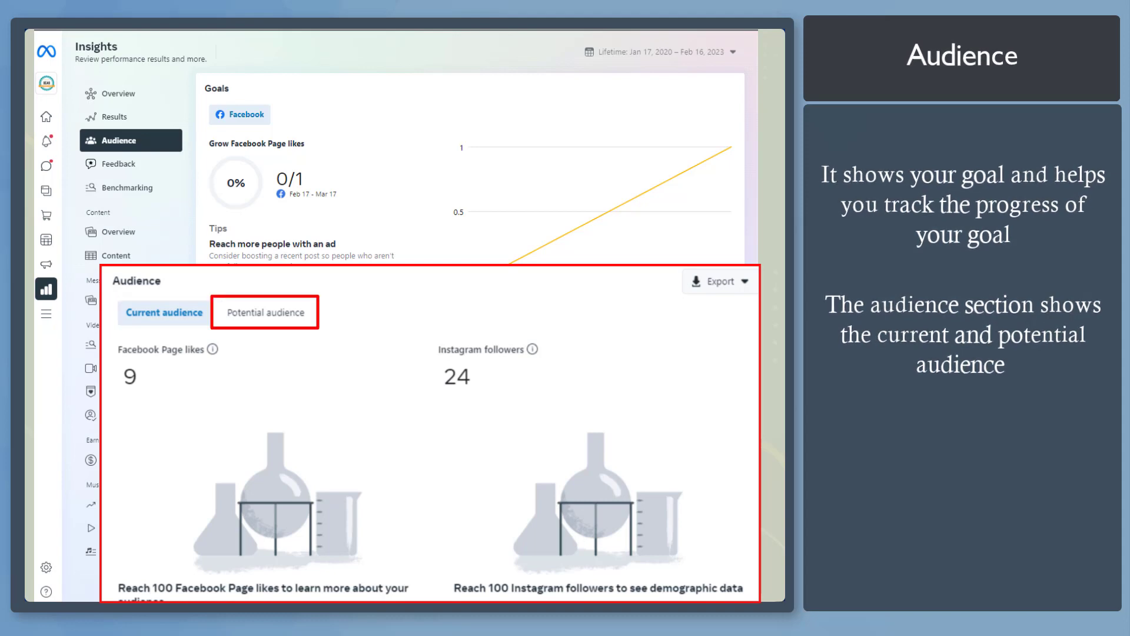
scroll("down", 3)
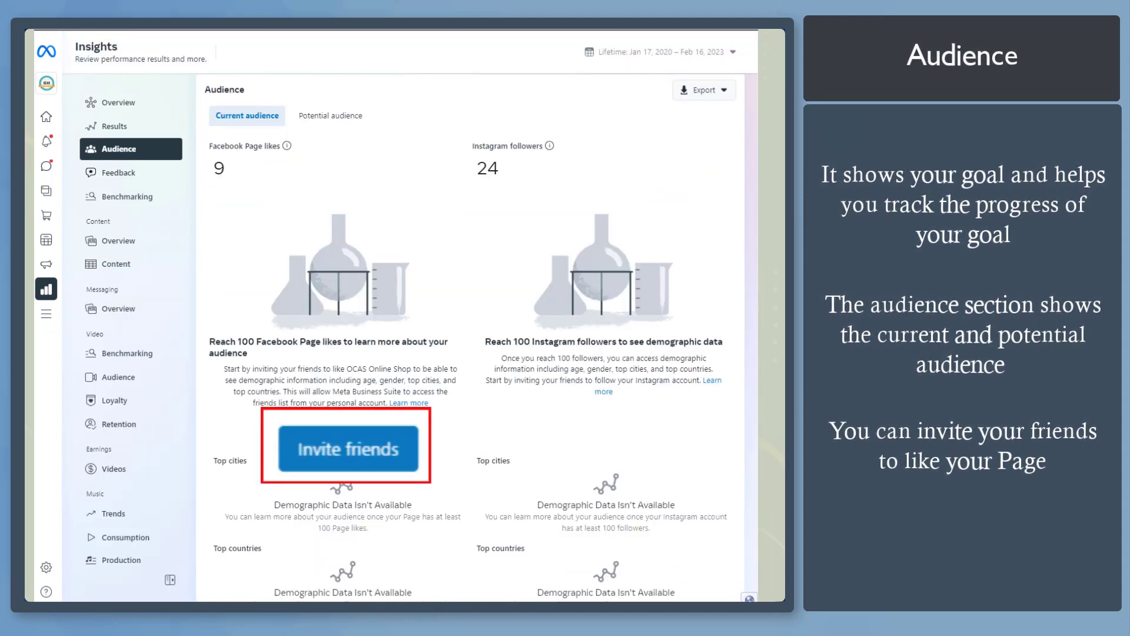
left_click(330, 115)
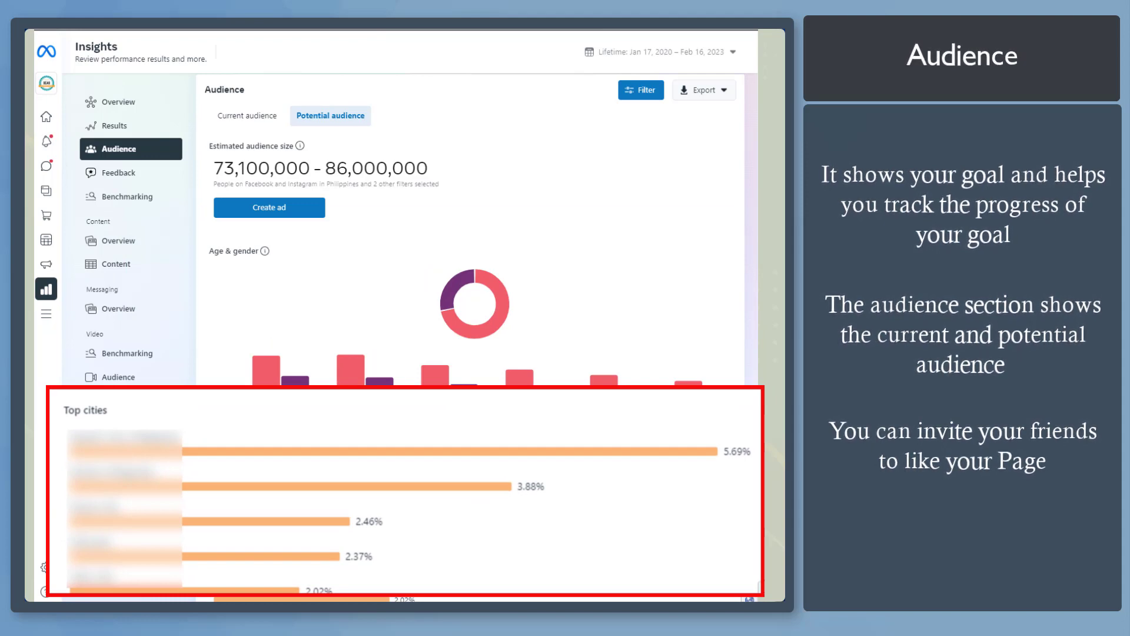
left_click(118, 172)
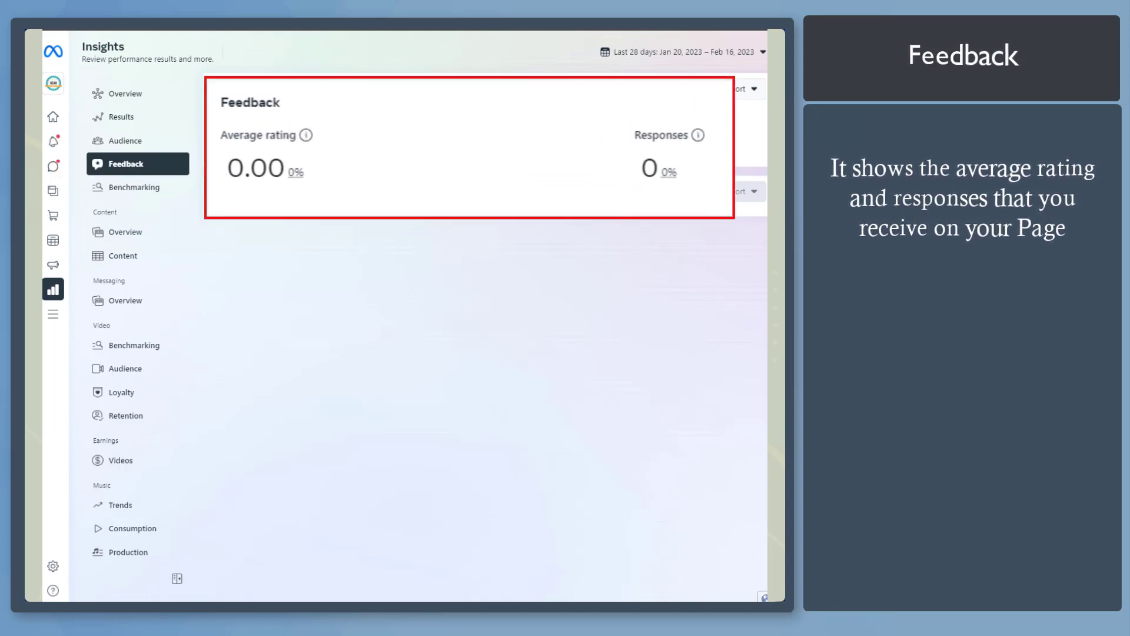
Step: Review Benchmarking, search 'coffe' to add businesses to compare, and view video benchmarking
left_click(133, 187)
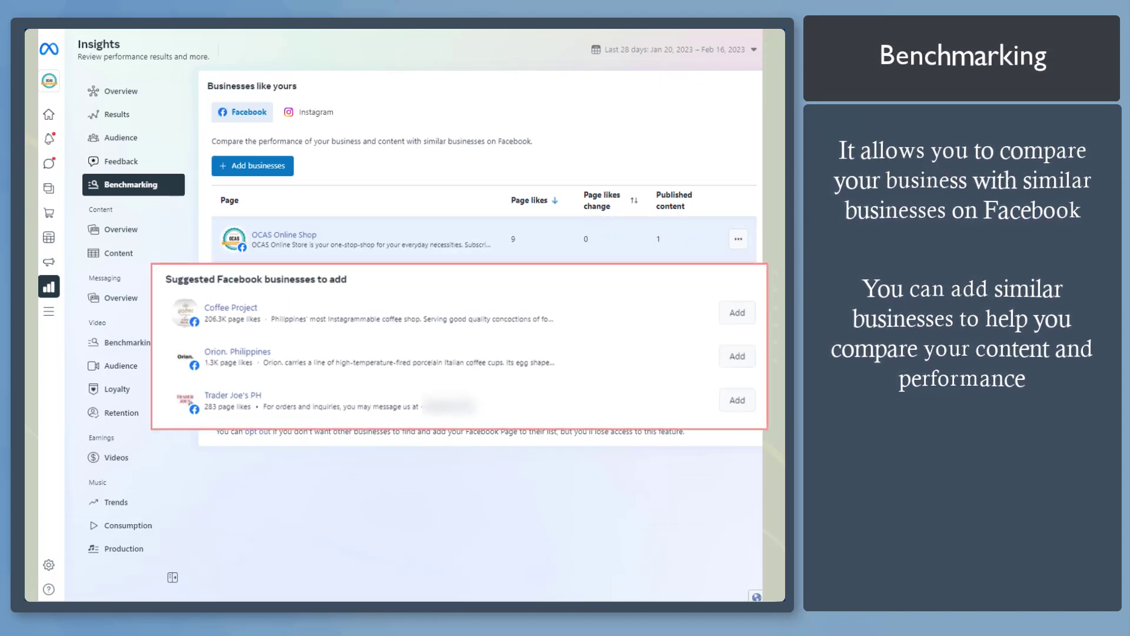
scroll("down", 3)
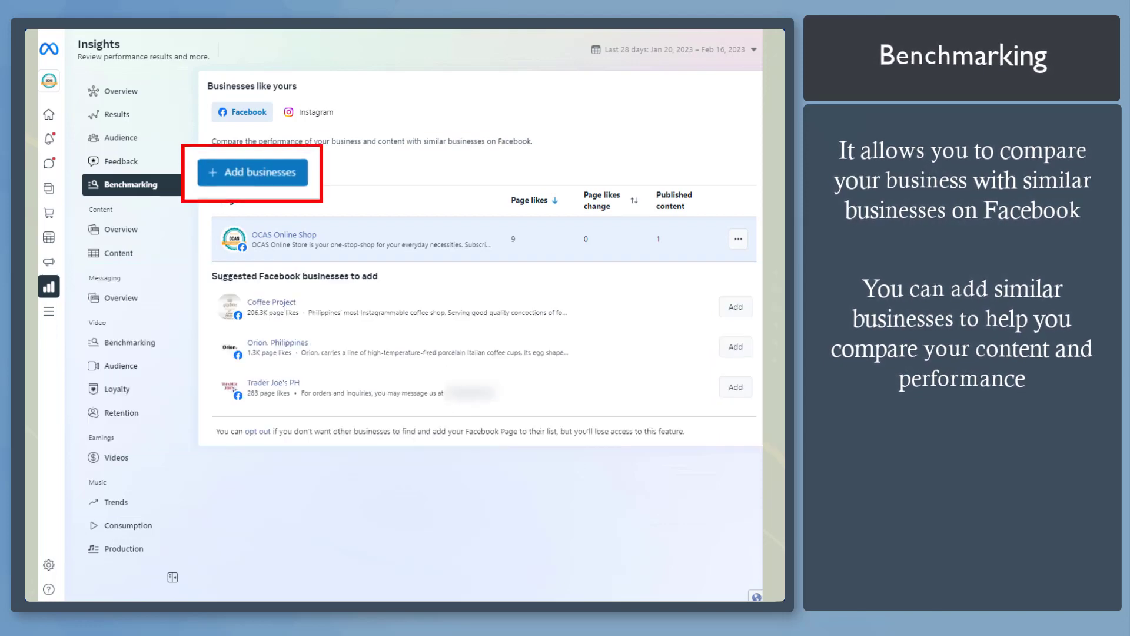
left_click(252, 171)
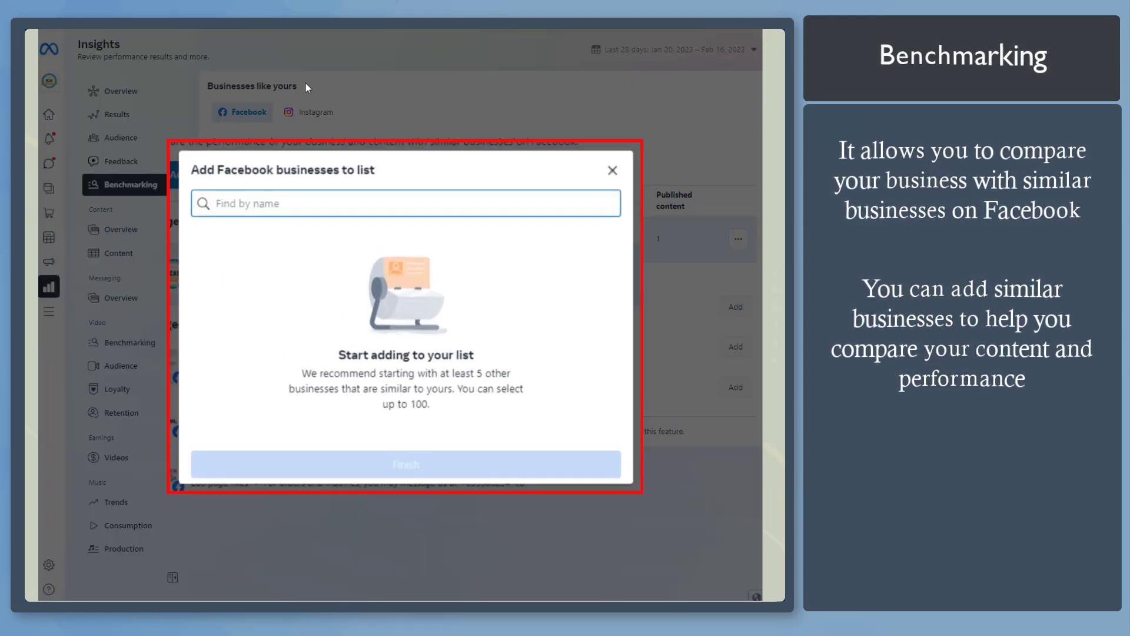
type("coffe")
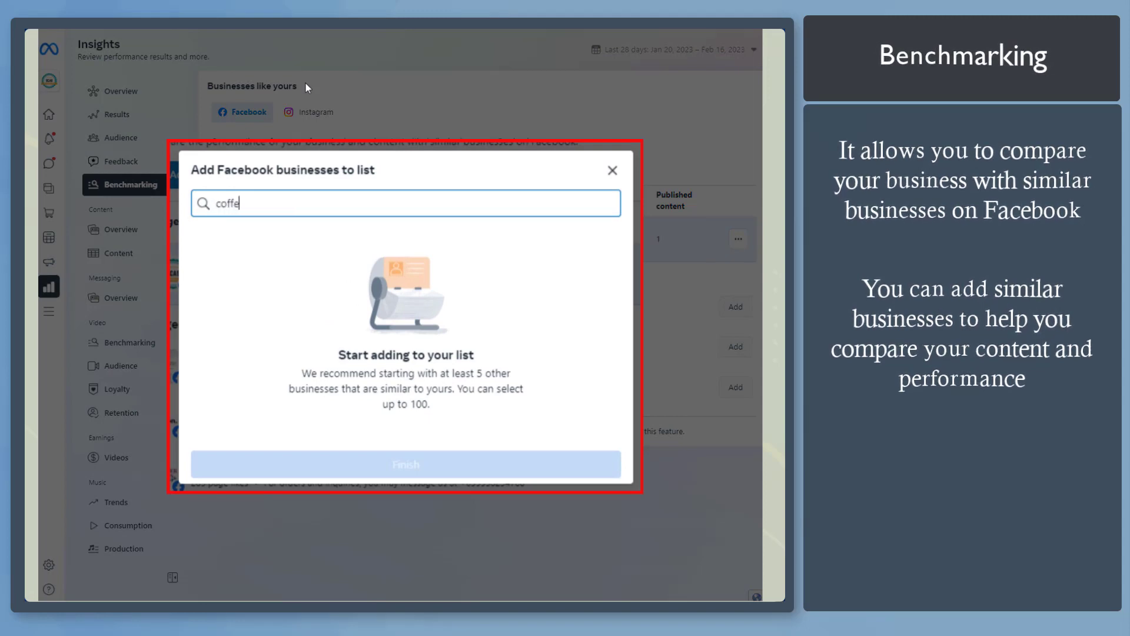
left_click(404, 463)
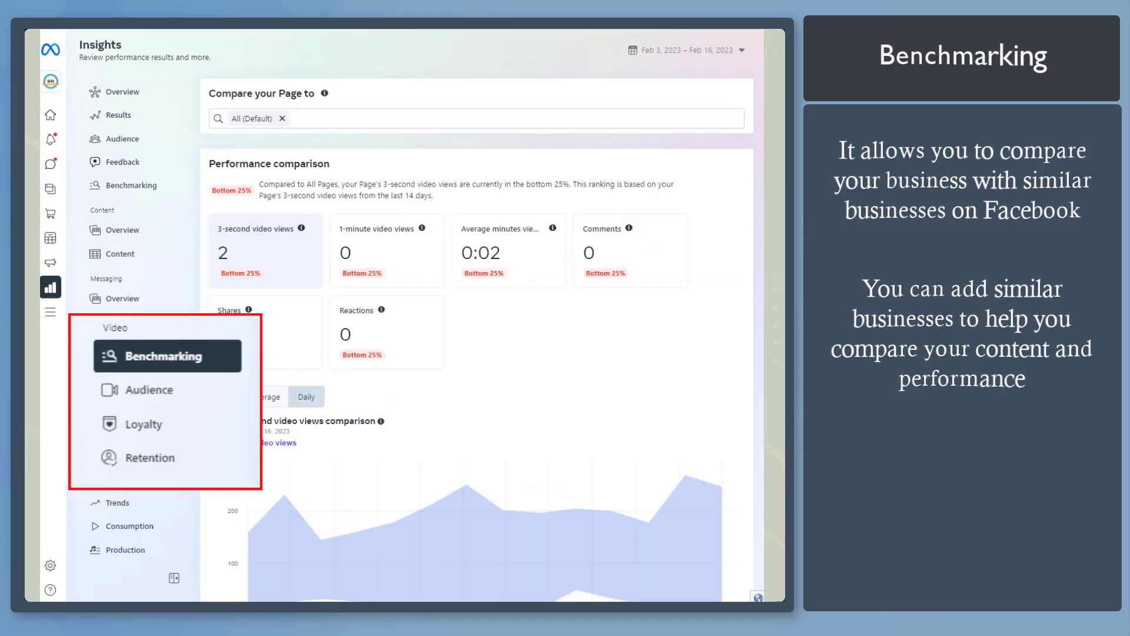
Step: Review the video Audience section, then Loyalty down to returning viewers and engaged followers
left_click(168, 355)
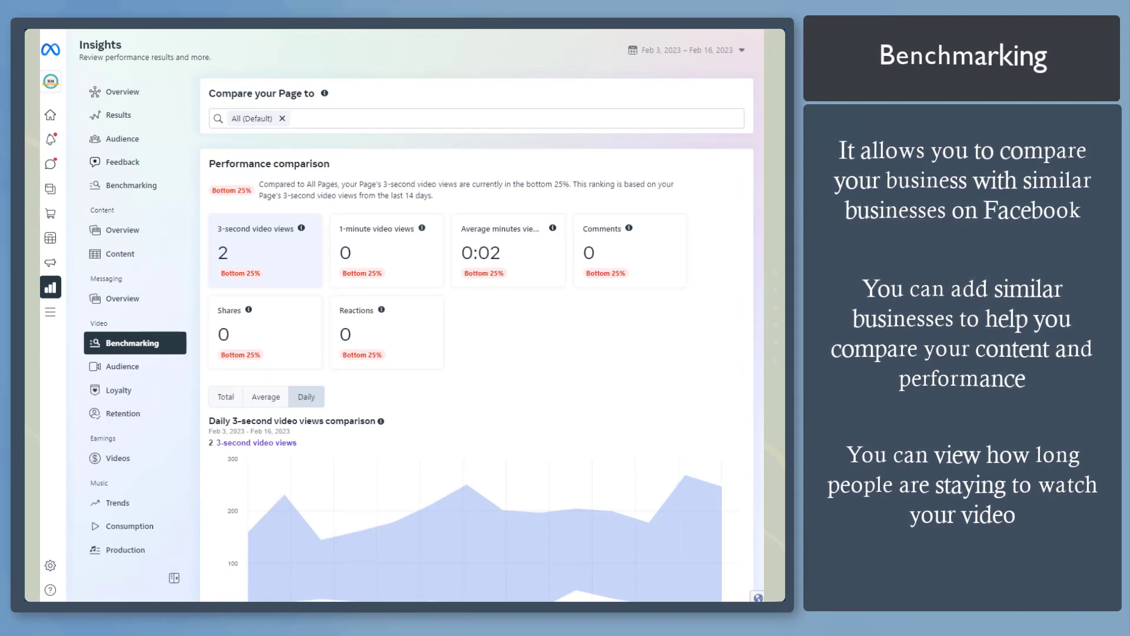
left_click(122, 366)
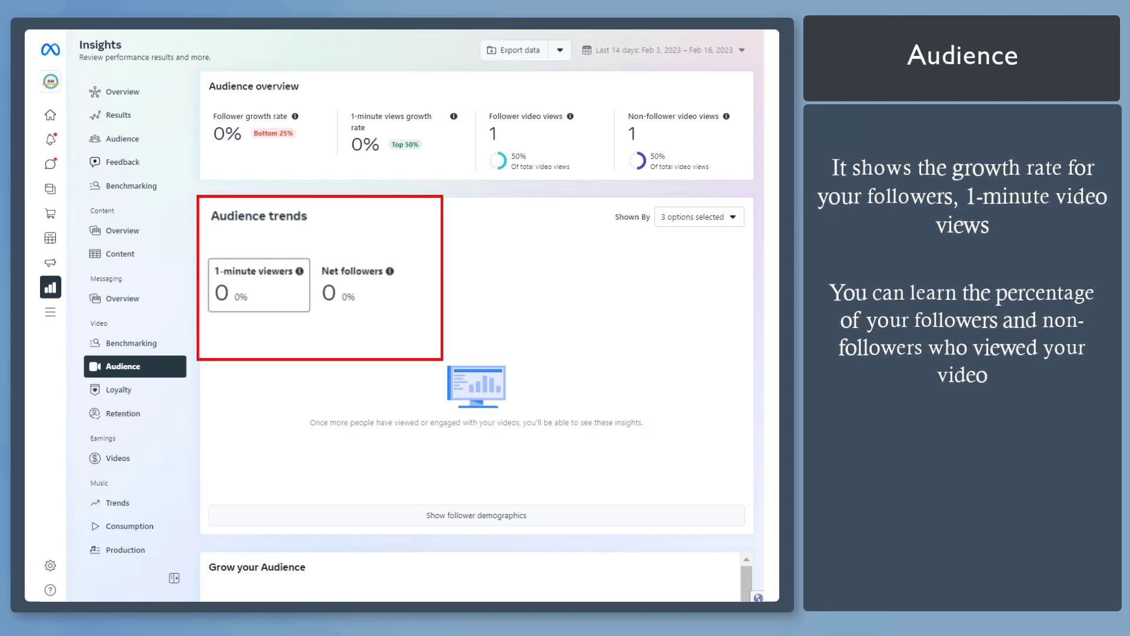
left_click(123, 399)
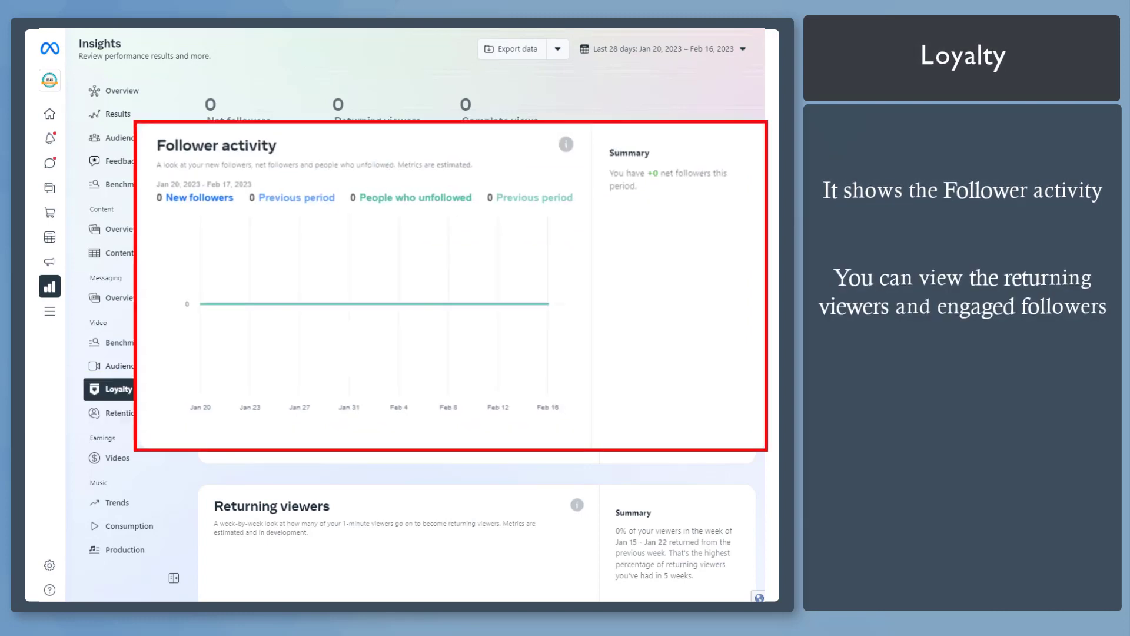
scroll("down", 3)
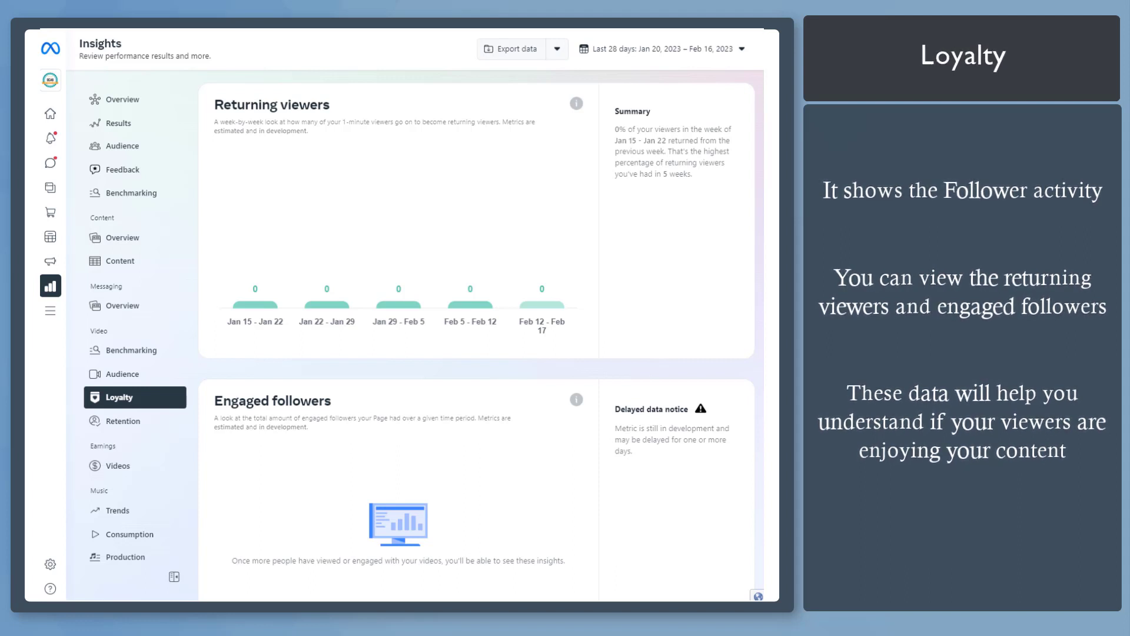
Step: Review the video Retention section showing view sources and 2 three-second views
left_click(122, 421)
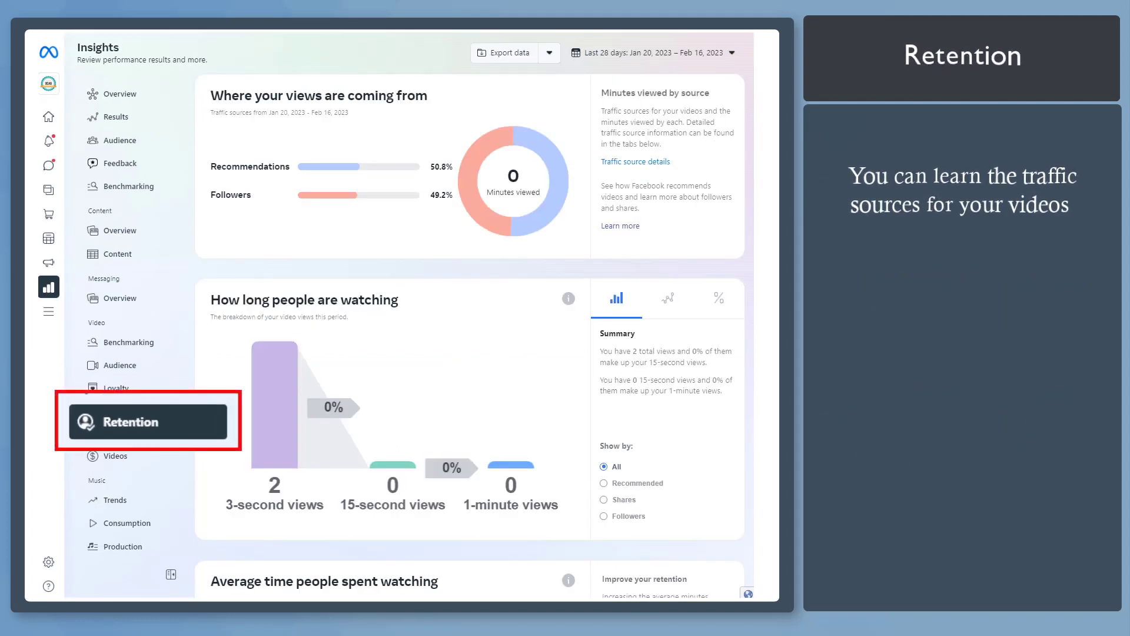
left_click(148, 421)
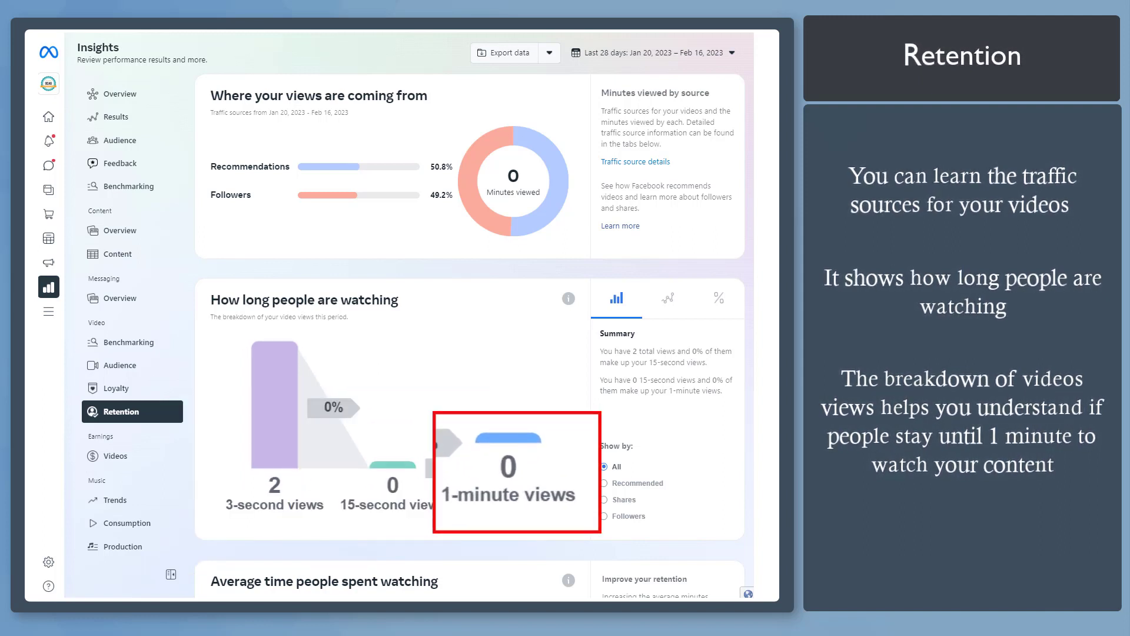
left_click(115, 438)
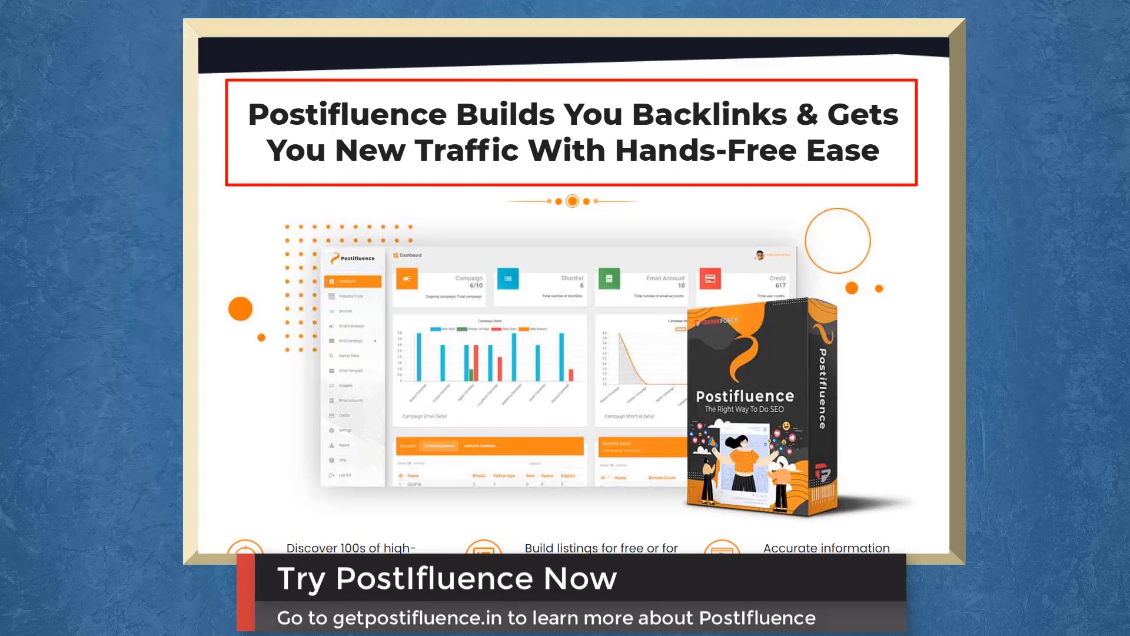
Step: Scroll the Postifluence promo page down to its backlink-building feature list
scroll("down", 3)
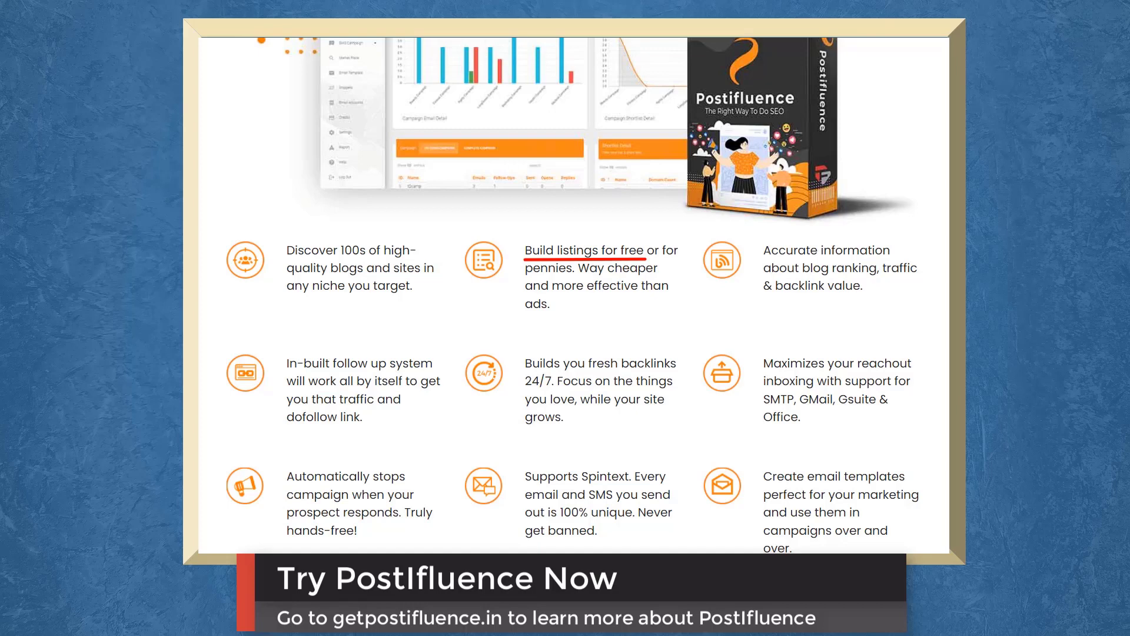